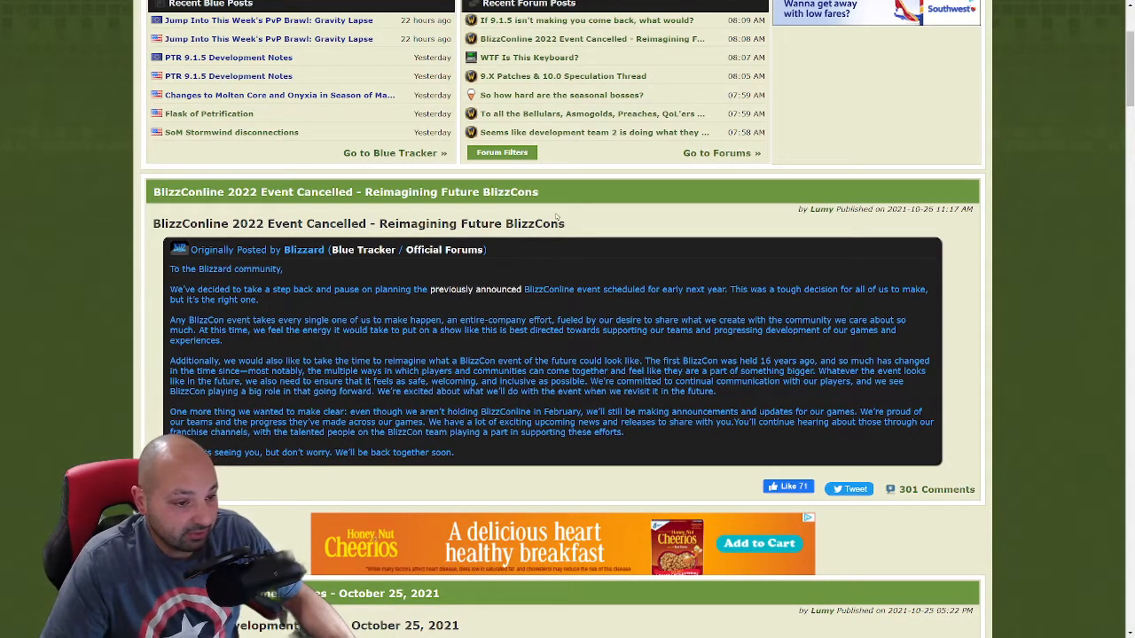
mouse_move(592, 132)
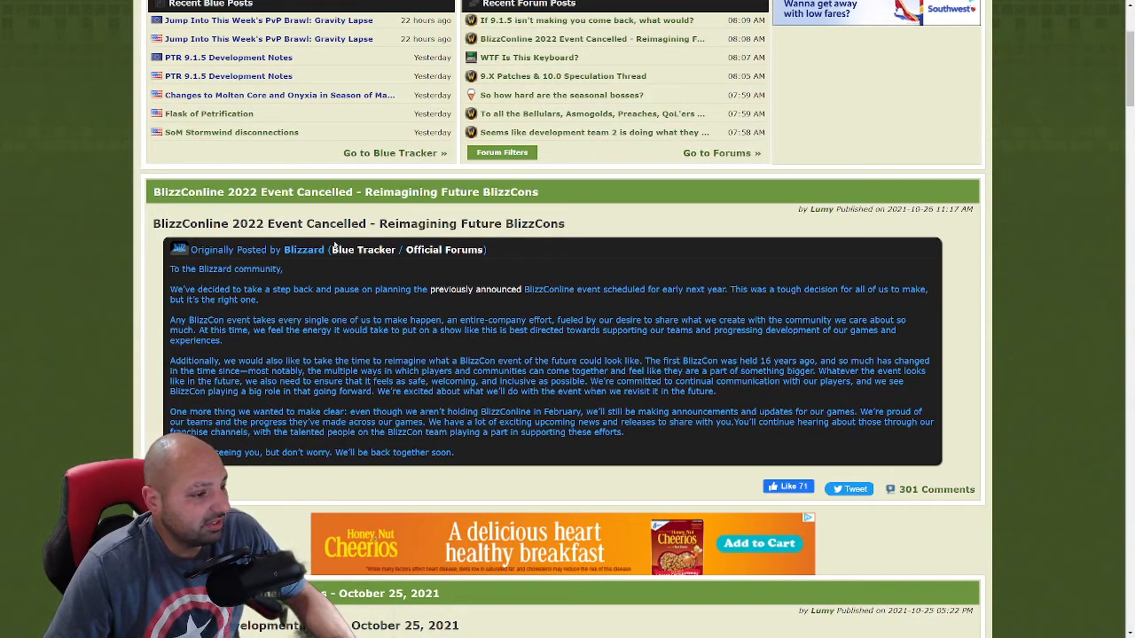
mouse_move(467, 351)
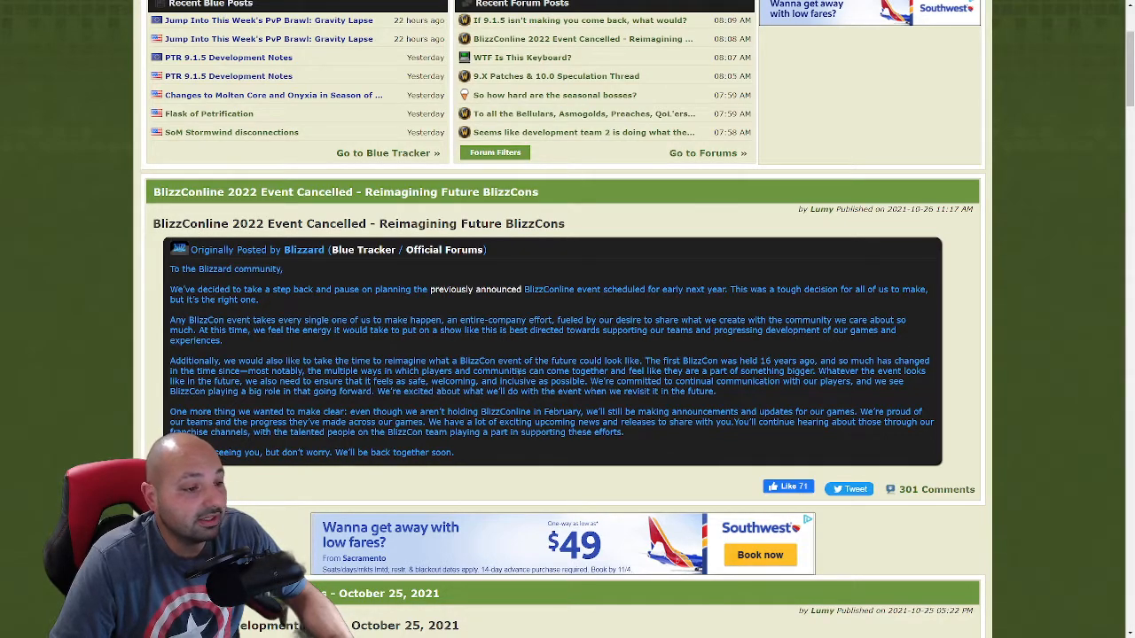
drag(563, 370, 656, 382)
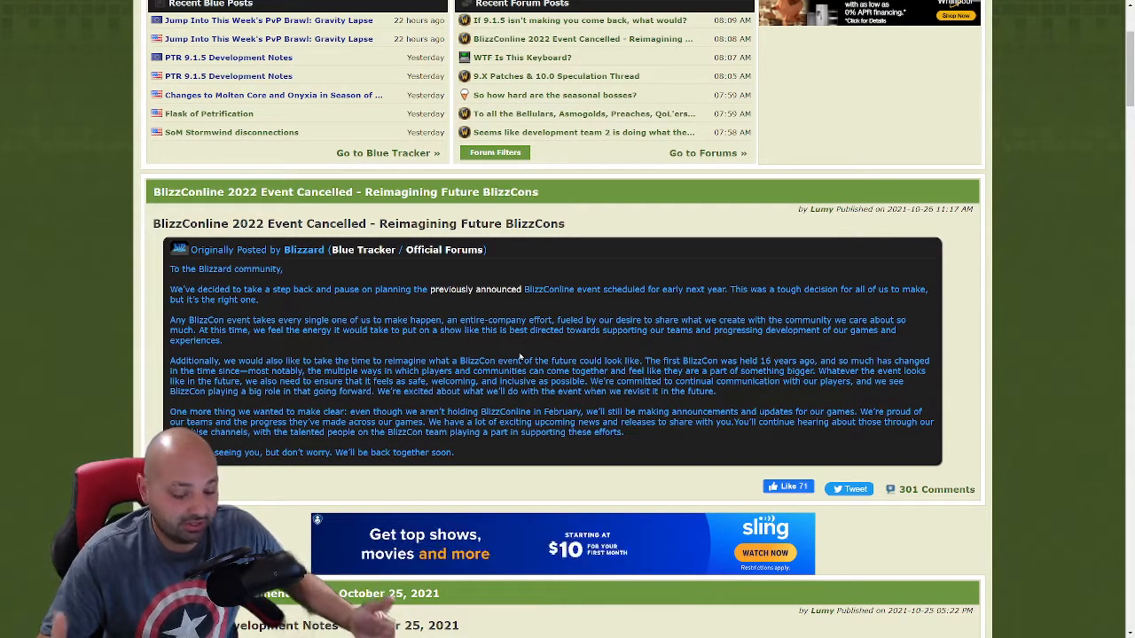
mouse_move(619, 347)
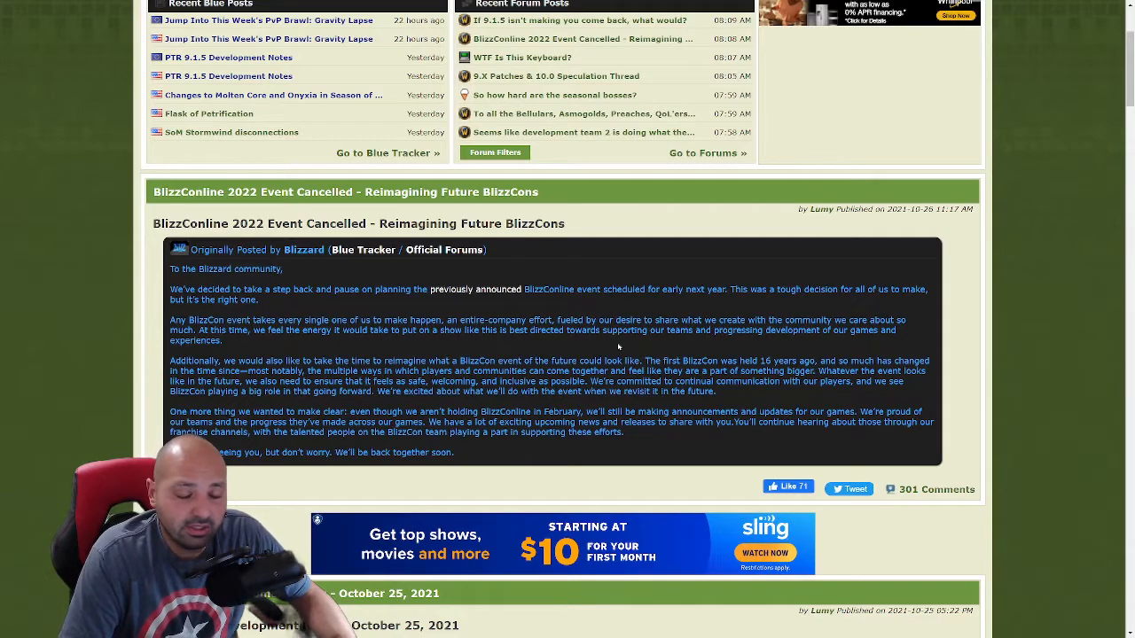